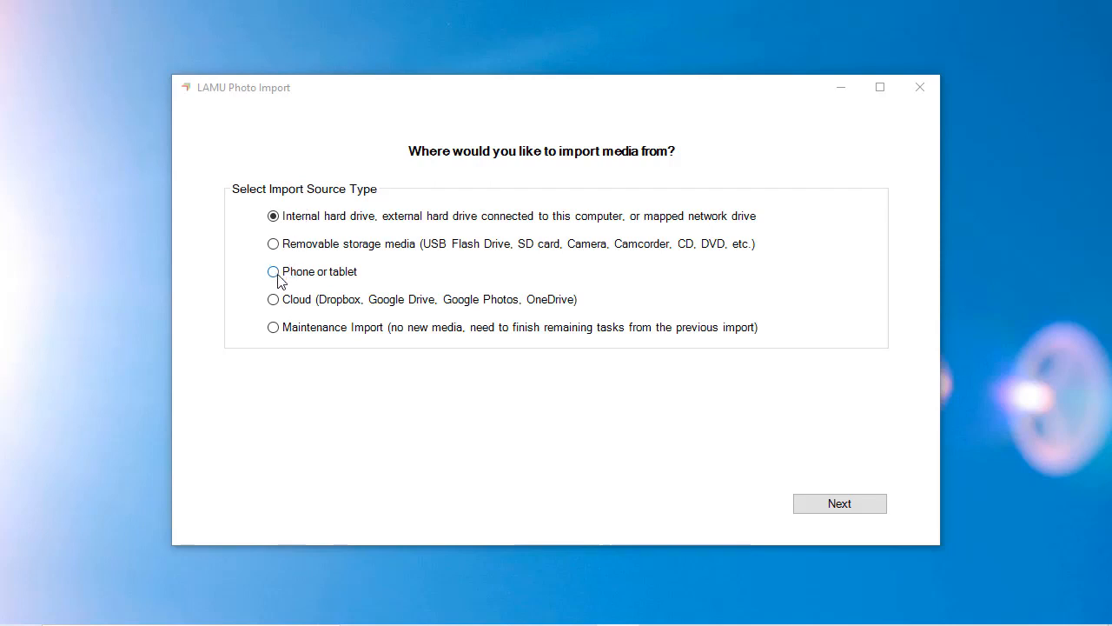
# - Choose 'Phone or tablet' as the LAMU import source
pyautogui.click(273, 271)
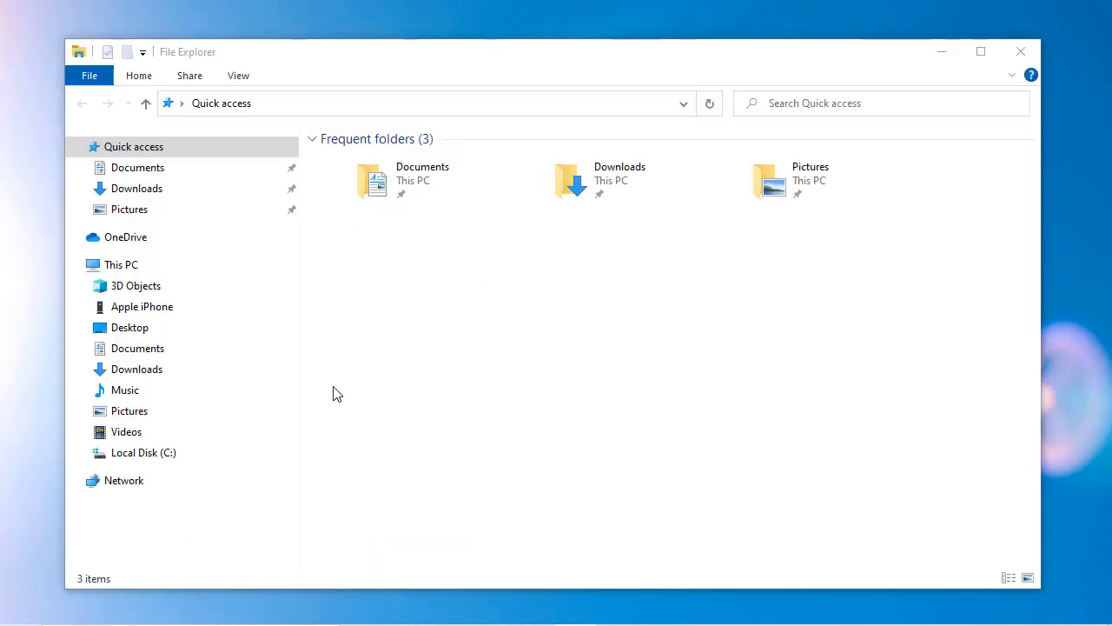
# - Open the Apple iPhone's Internal Storage in File Explorer to reveal its DCIM folder
pyautogui.click(142, 306)
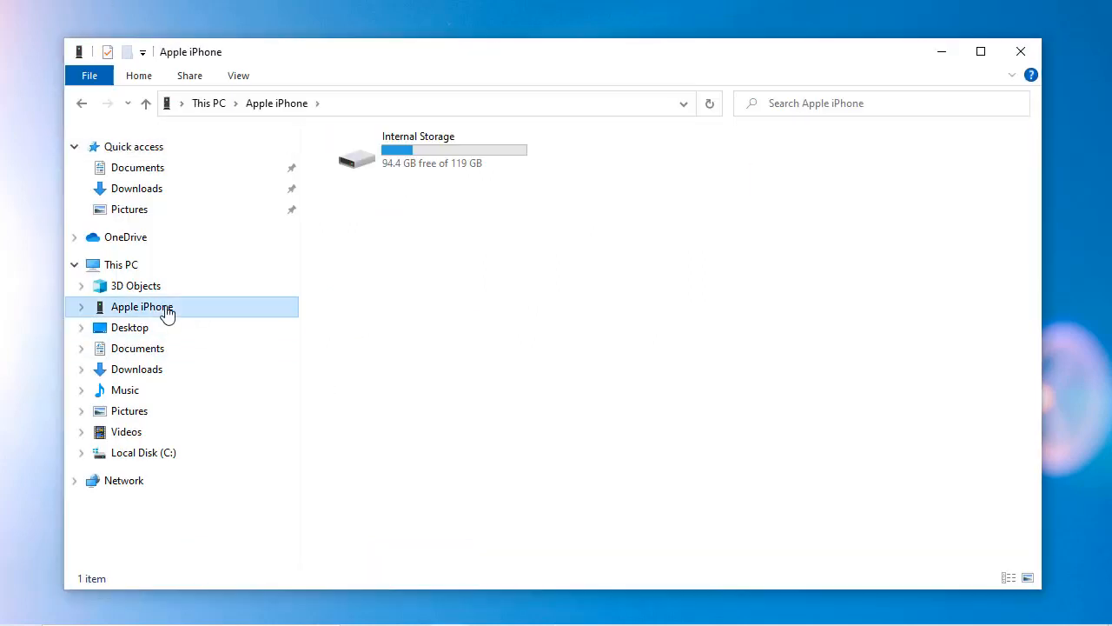
pyautogui.click(434, 152)
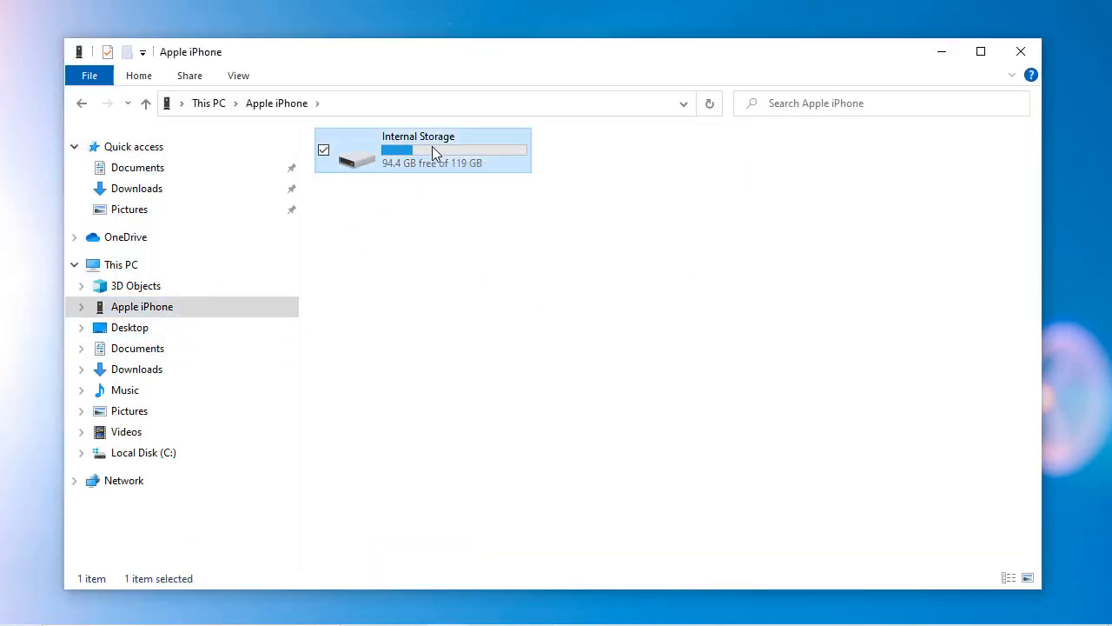
pyautogui.doubleClick(418, 148)
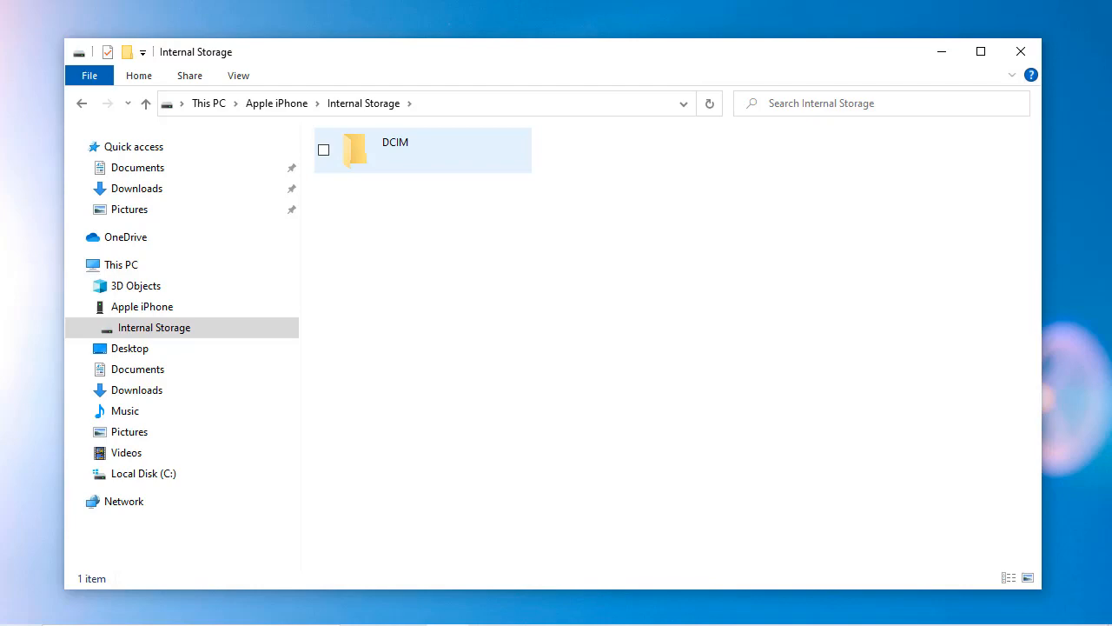
pyautogui.click(422, 150)
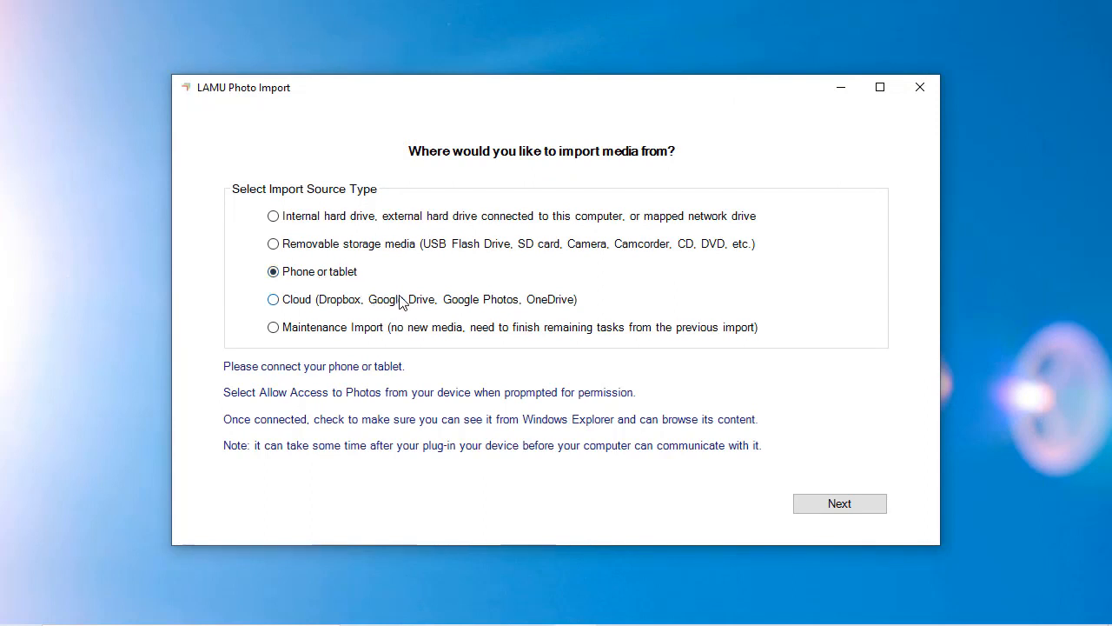
pyautogui.moveTo(833, 508)
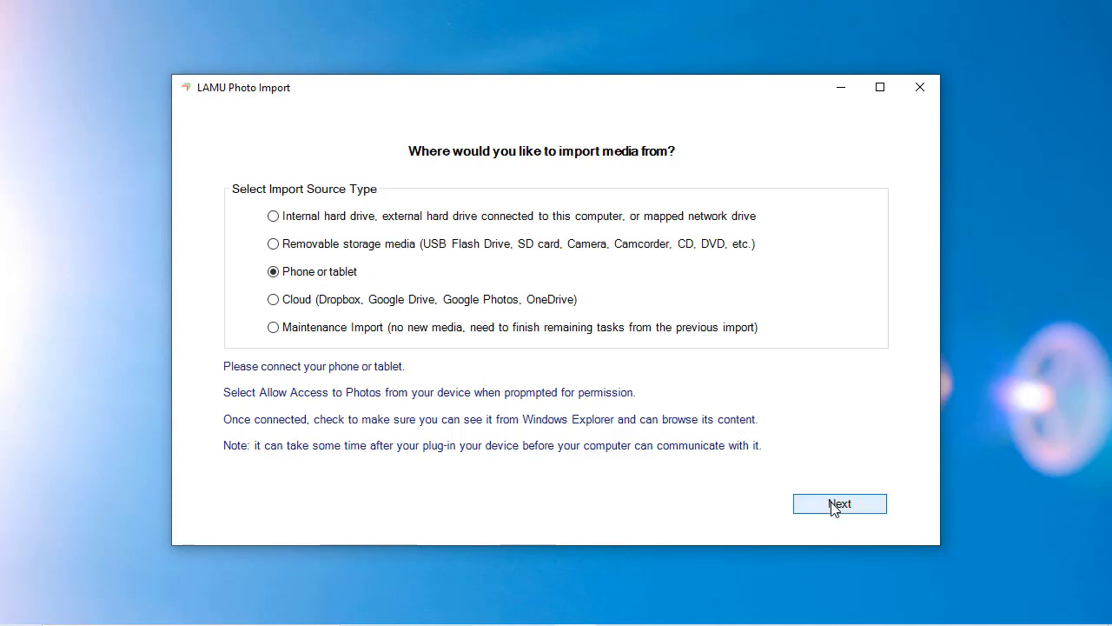
# - Advance LAMU Photo Import with Apple iPhone selected as the device
pyautogui.click(840, 503)
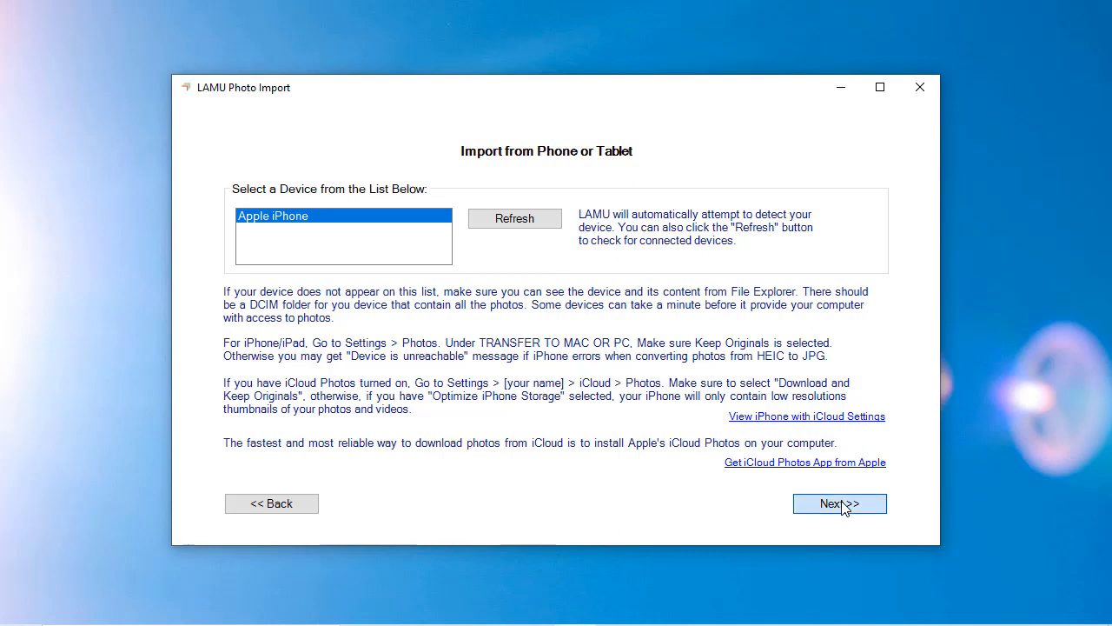
pyautogui.click(840, 503)
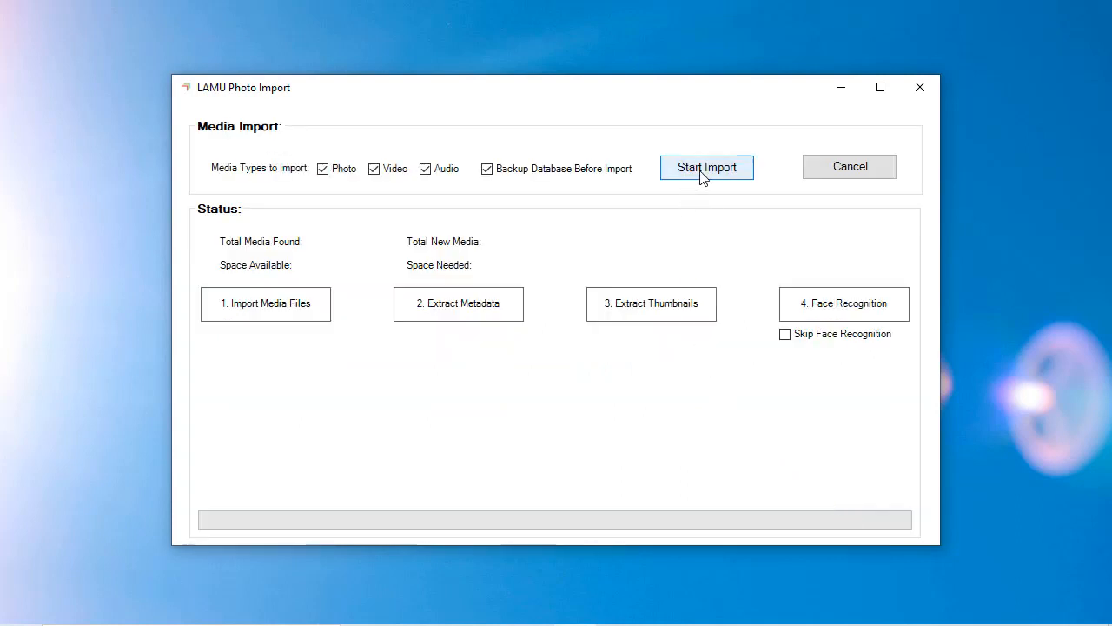
# - Import the 61 new iPhone media files and close the finished 'All Done!' screen
pyautogui.click(707, 167)
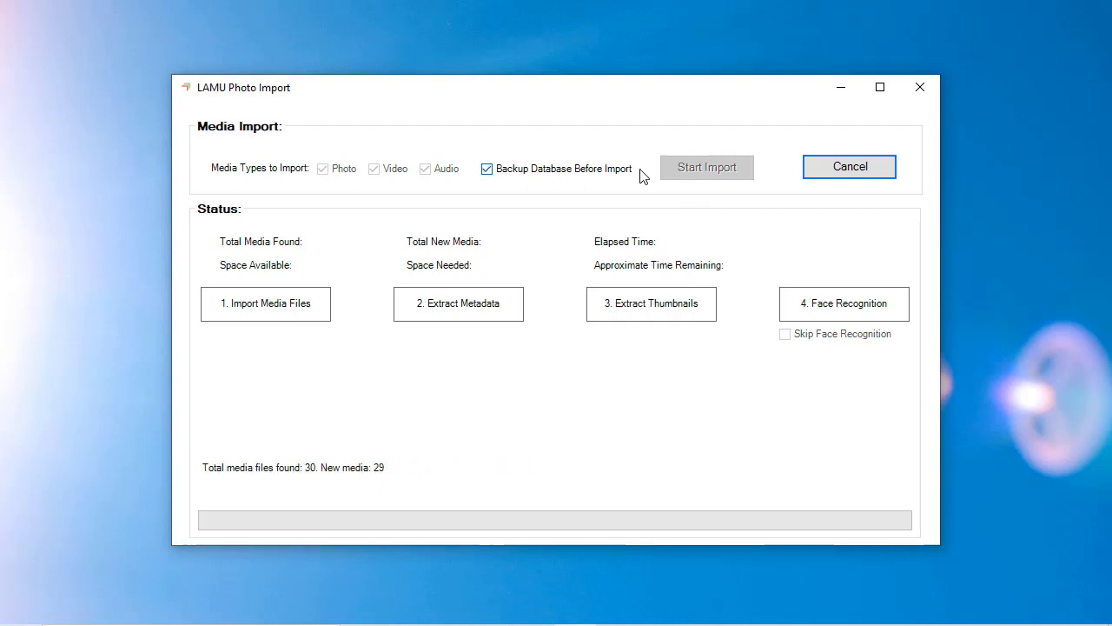
pyautogui.click(707, 167)
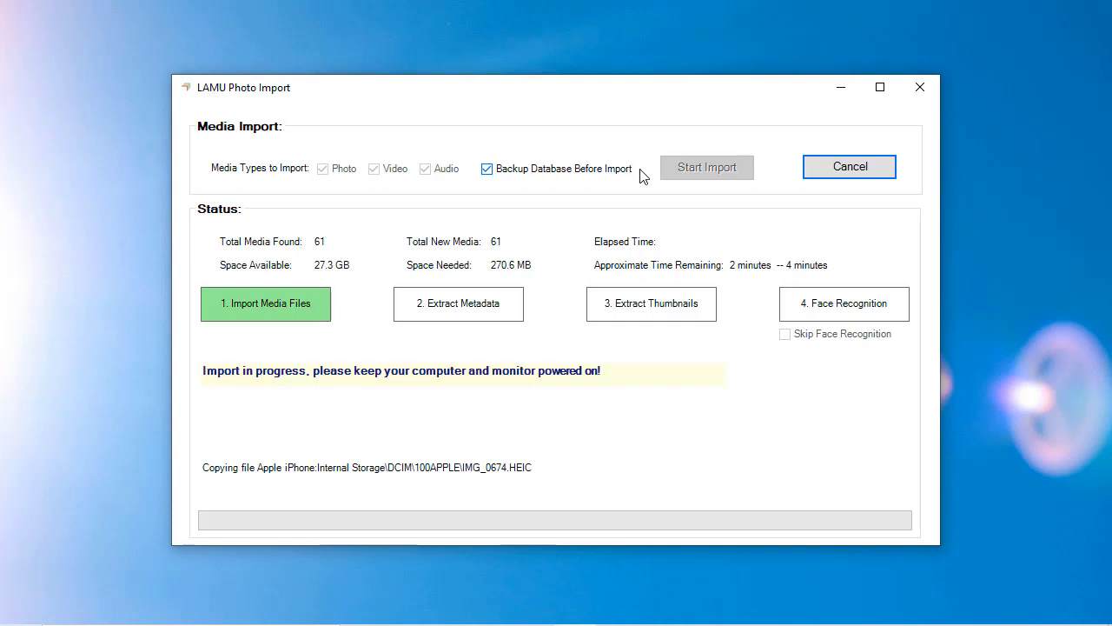
pyautogui.moveTo(640, 180)
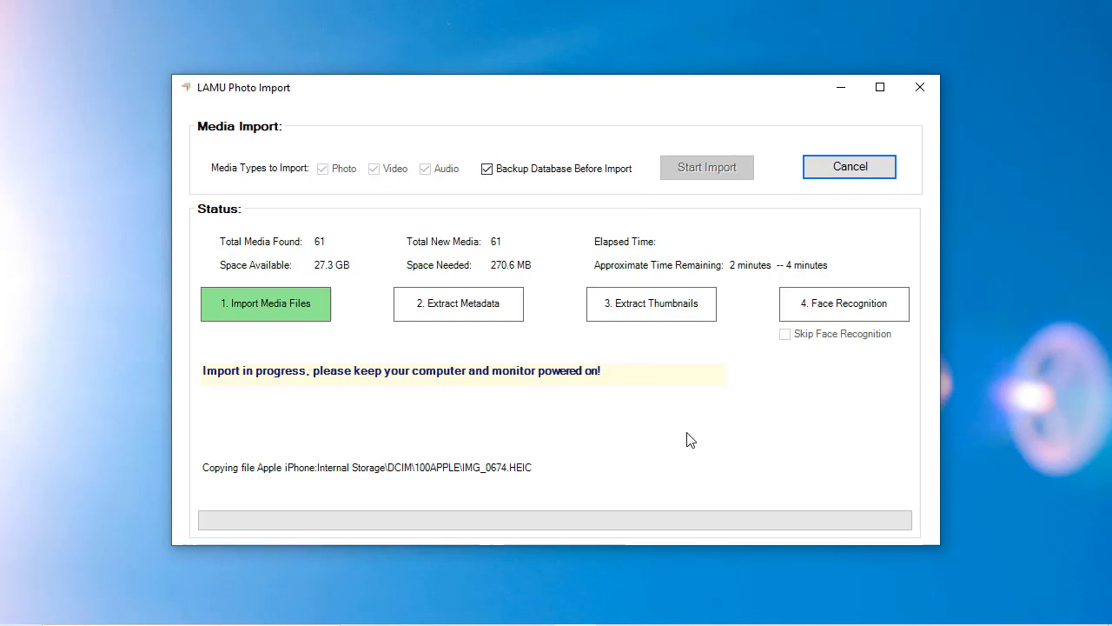
pyautogui.moveTo(606, 457)
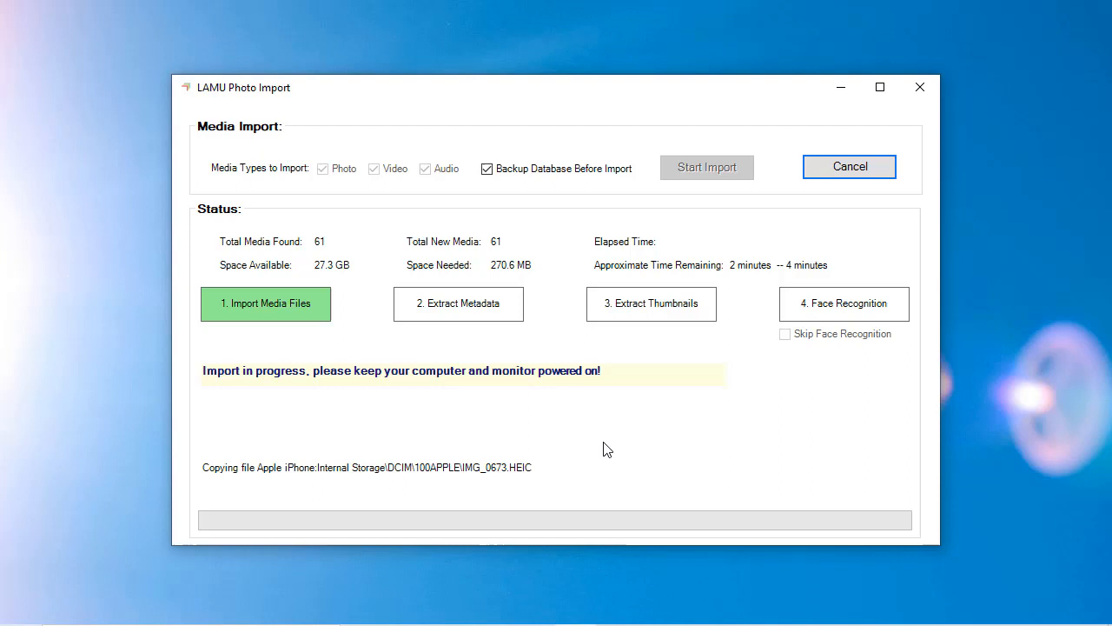
pyautogui.moveTo(613, 447)
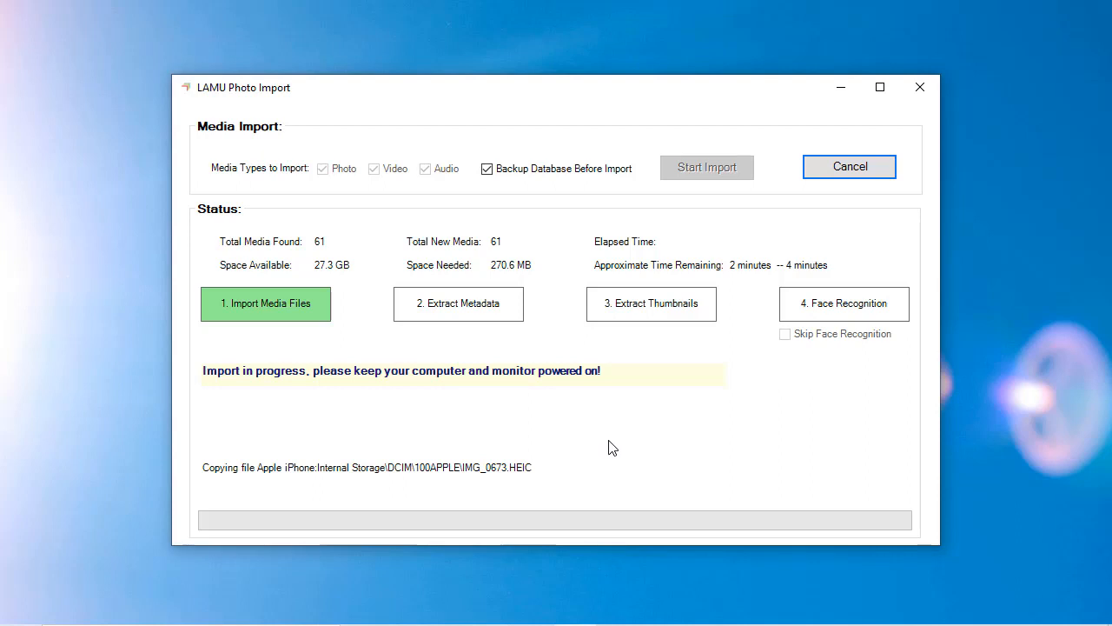
pyautogui.moveTo(618, 445)
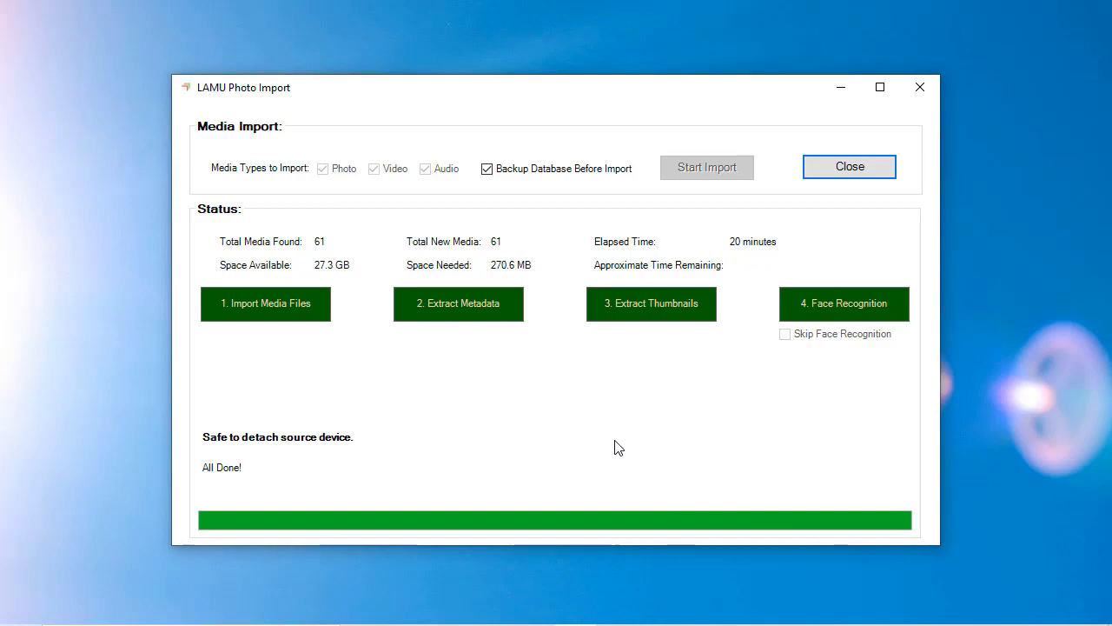
pyautogui.click(849, 166)
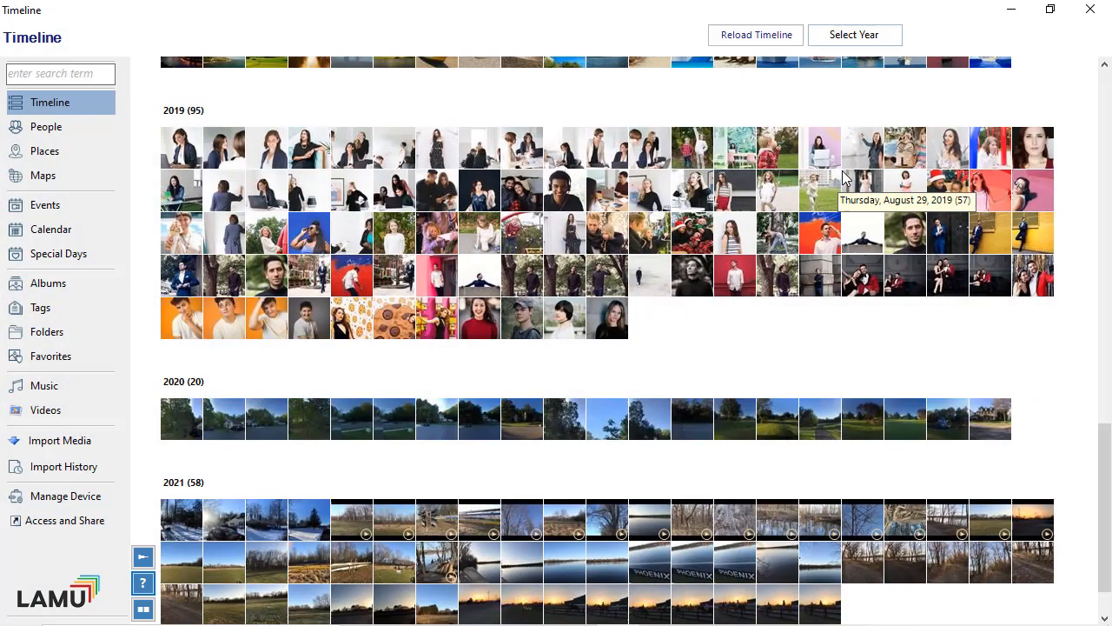
pyautogui.moveTo(427, 398)
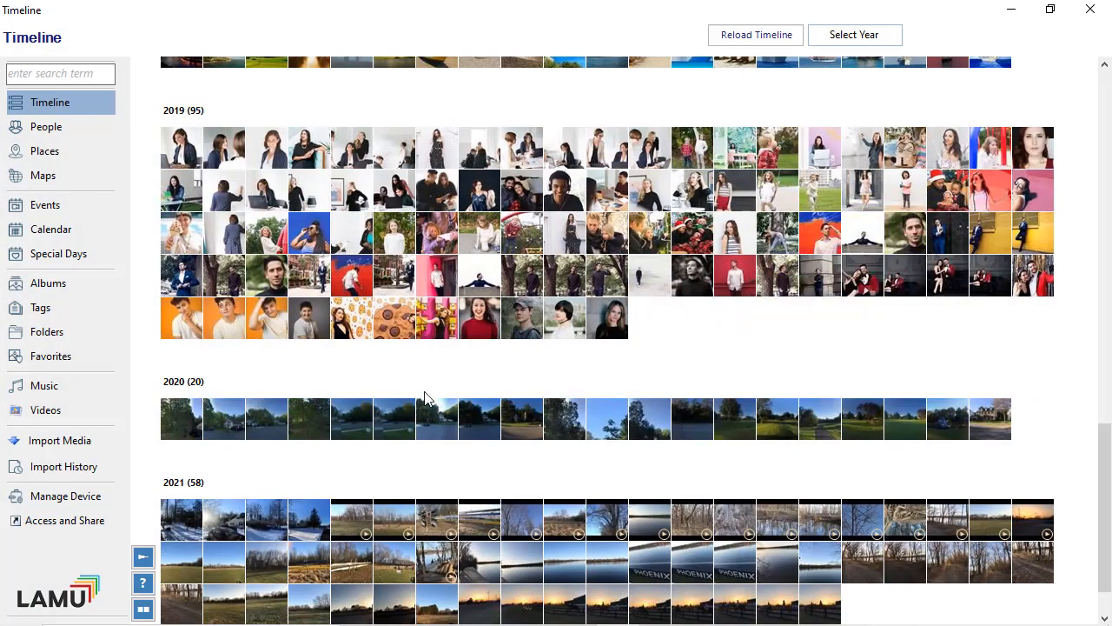
pyautogui.moveTo(371, 421)
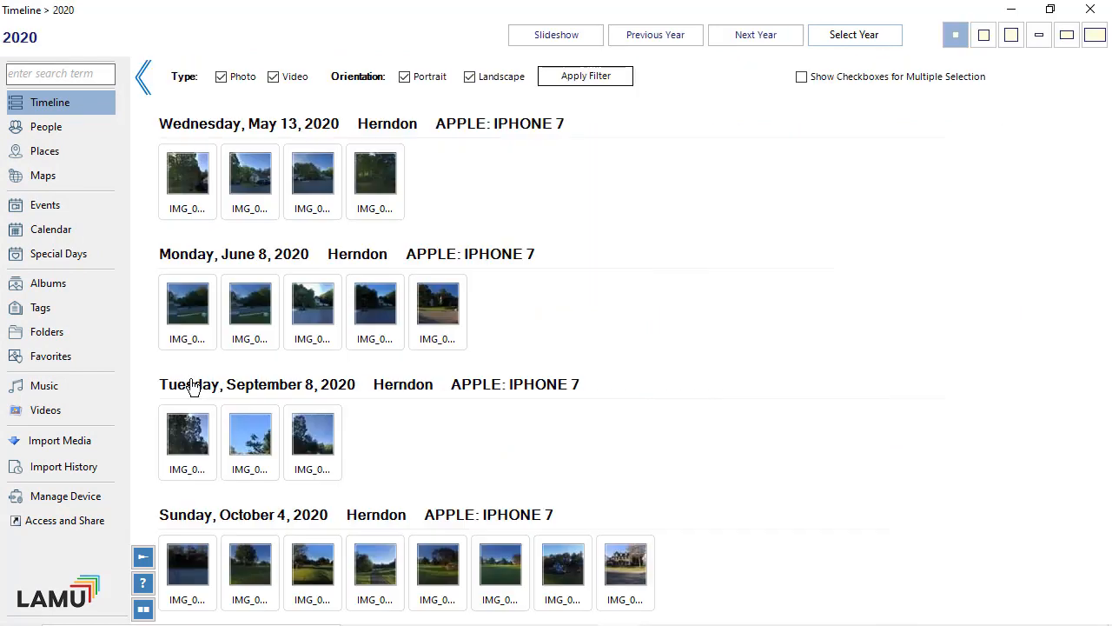
pyautogui.moveTo(943, 174)
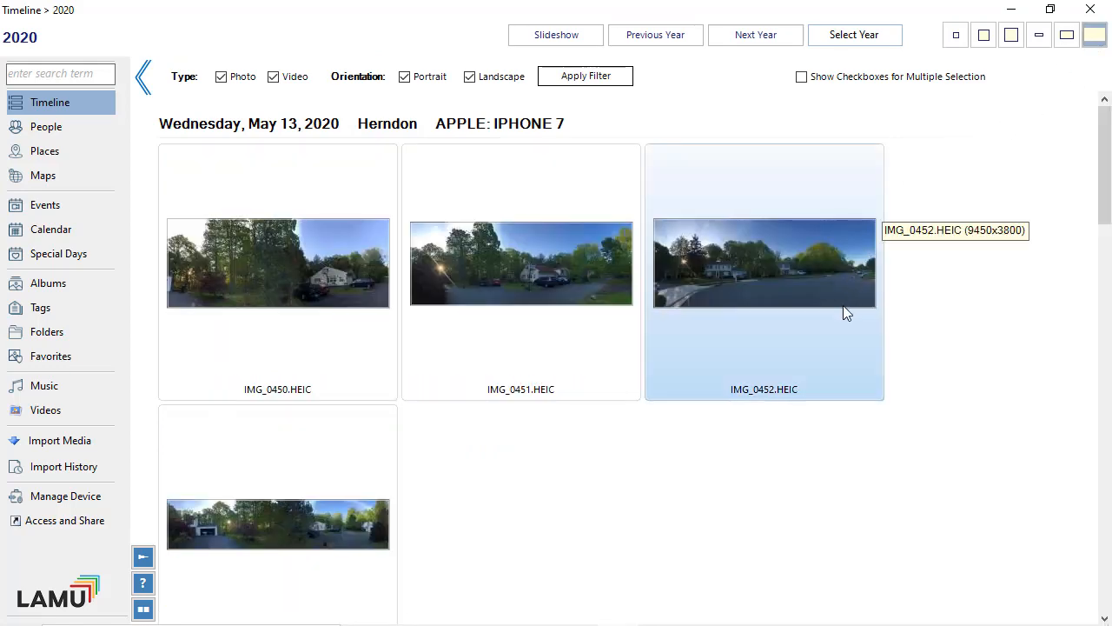
# - Scroll through the 2020 HEIC photos grouped by date, location and iPhone 7
pyautogui.scroll(-3)
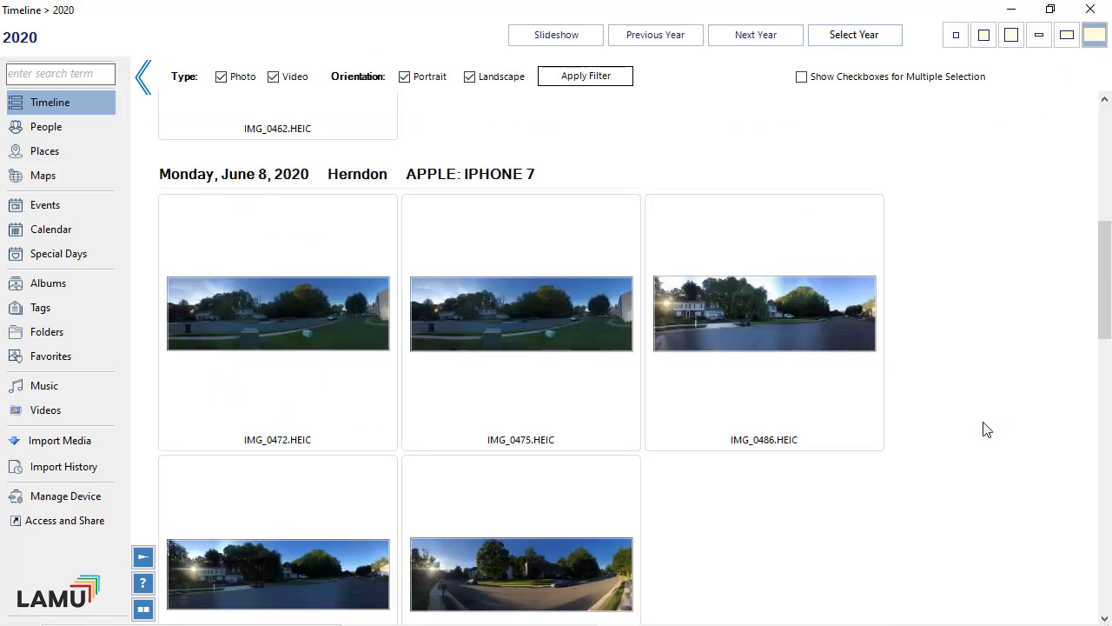
pyautogui.scroll(-3)
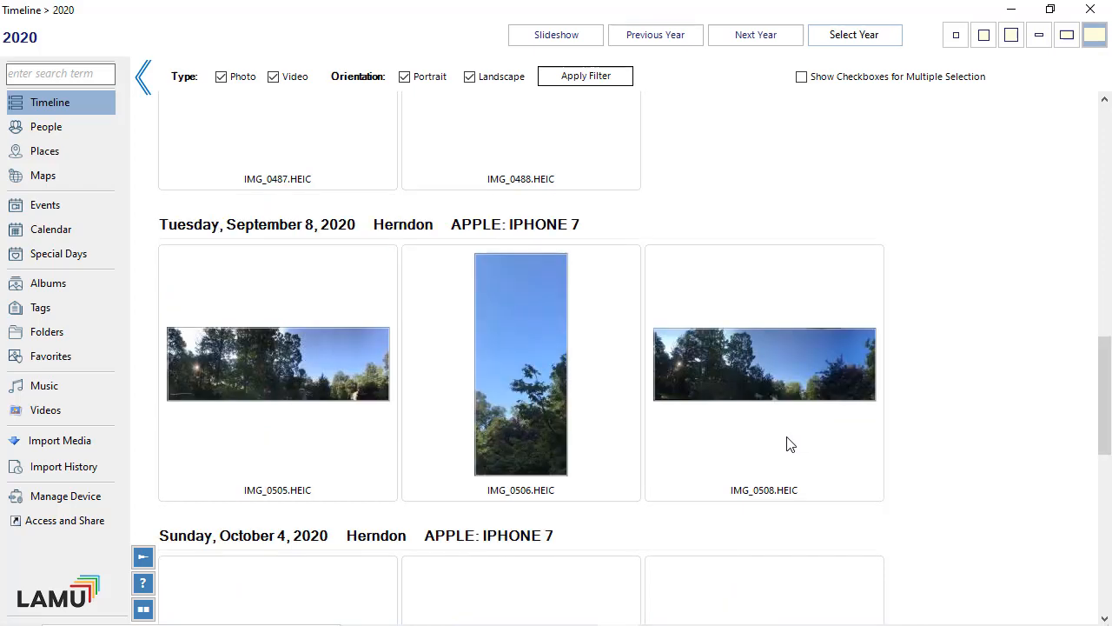
pyautogui.scroll(-3)
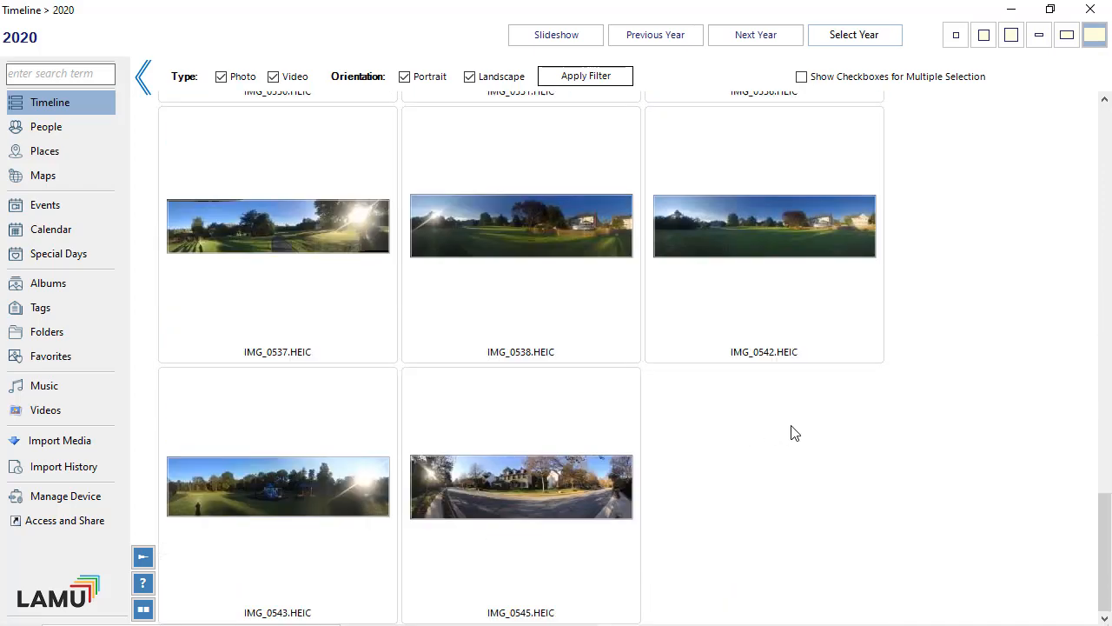